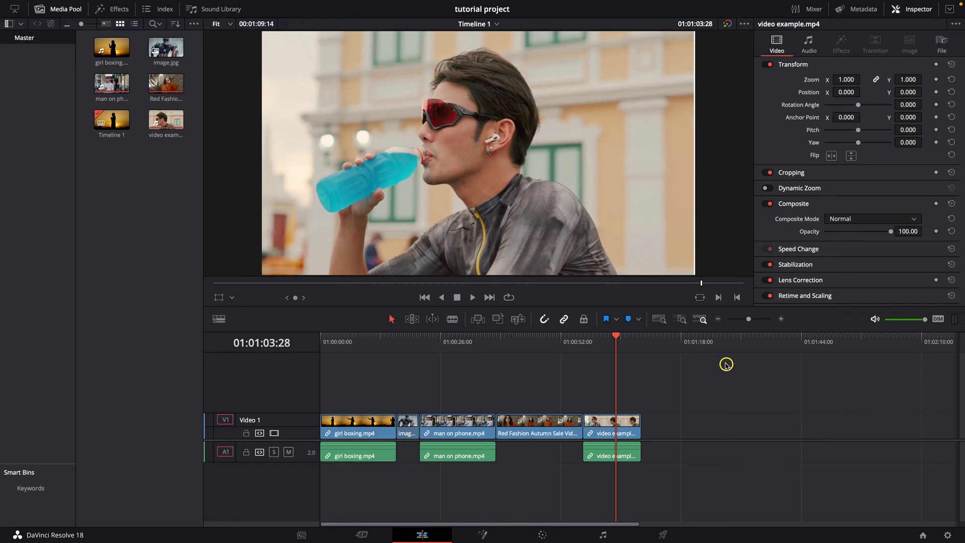
mouse_move(519, 369)
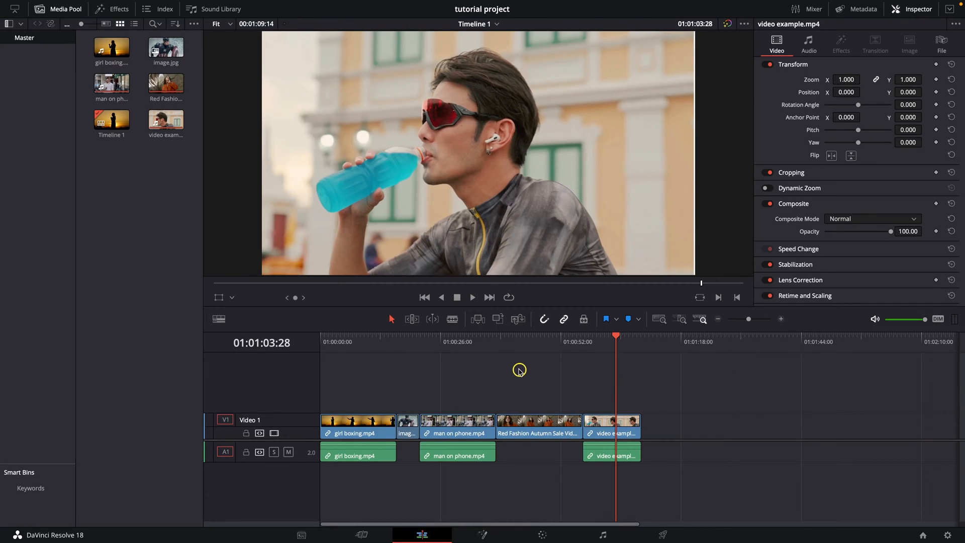
- Select the video example.mp4 clip to move it later on the timeline
left_click(352, 433)
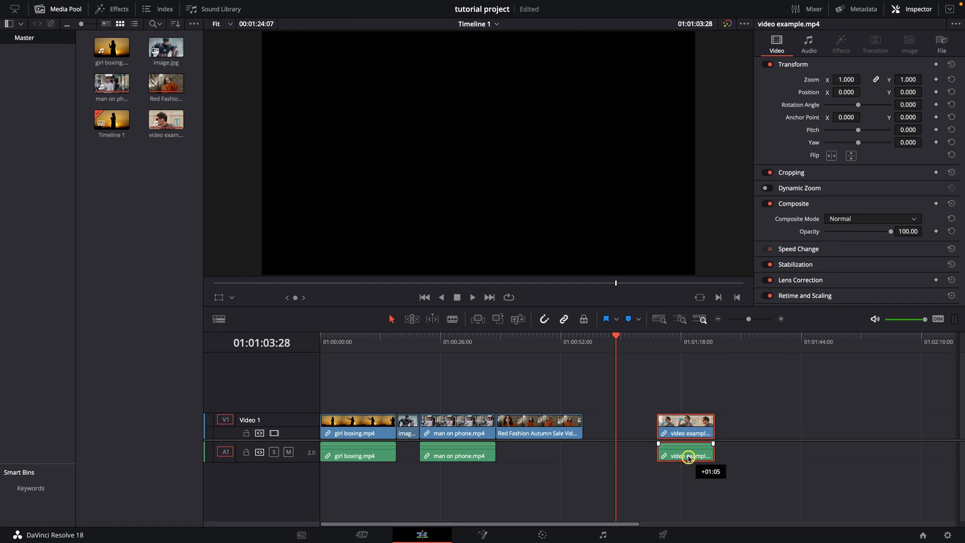
- Detach video example.mp4's audio from its video so the A1 audio moves on its own
left_click_drag(684, 454, 673, 454)
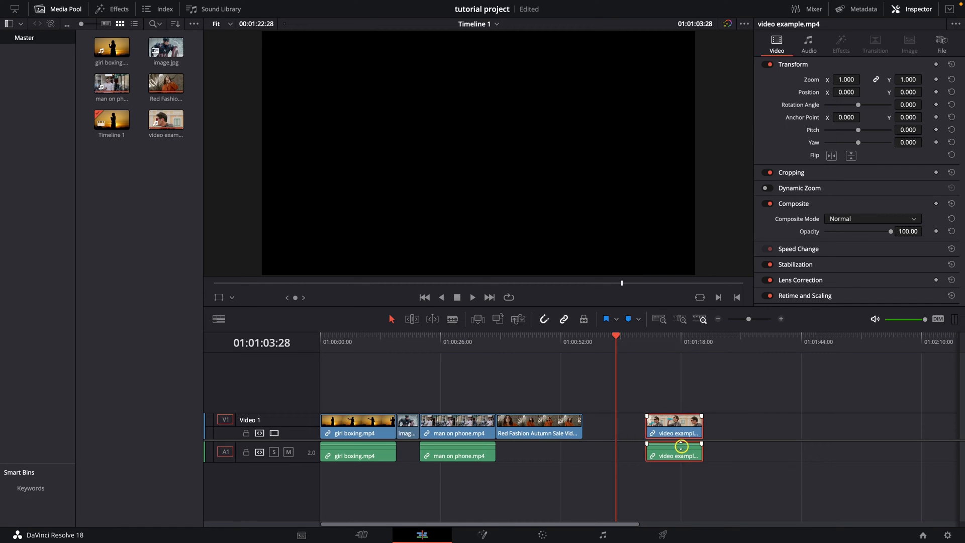
left_click(686, 498)
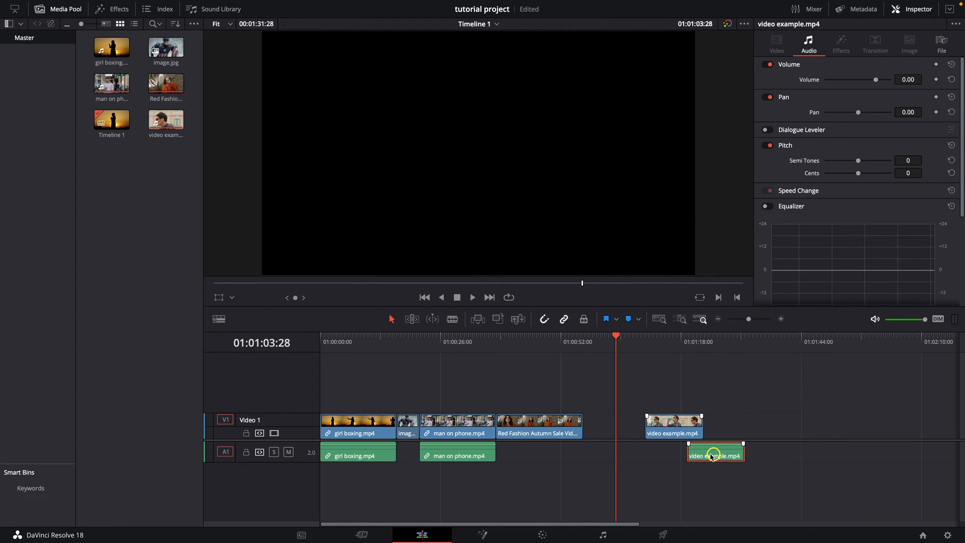
- Relink video example.mp4's audio and video via Link Clips, then return the clip to 01:00:52
right_click(714, 454)
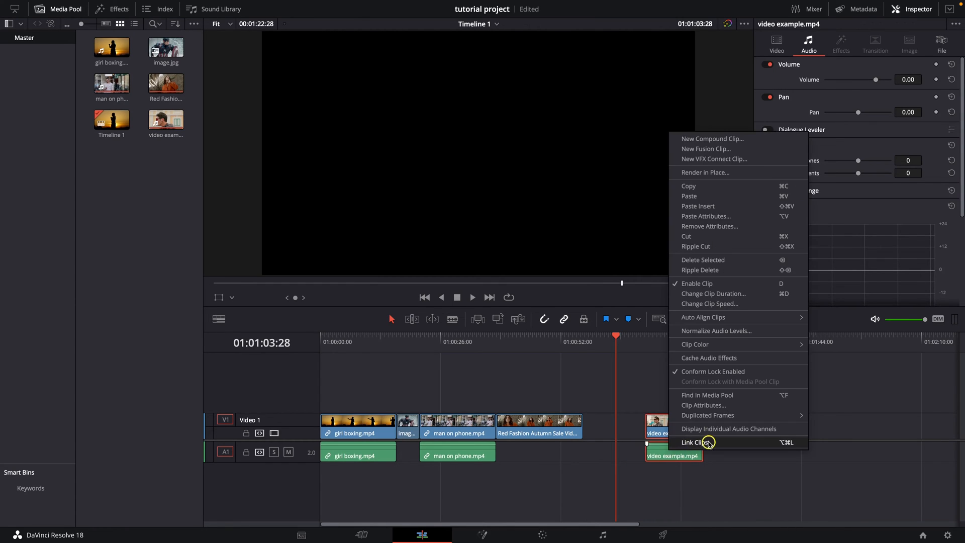
left_click(693, 442)
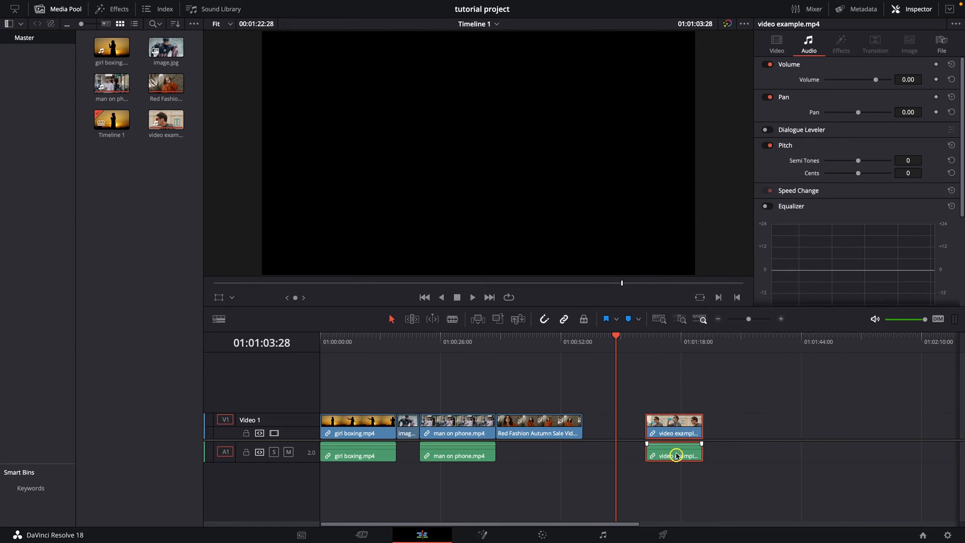
right_click(676, 455)
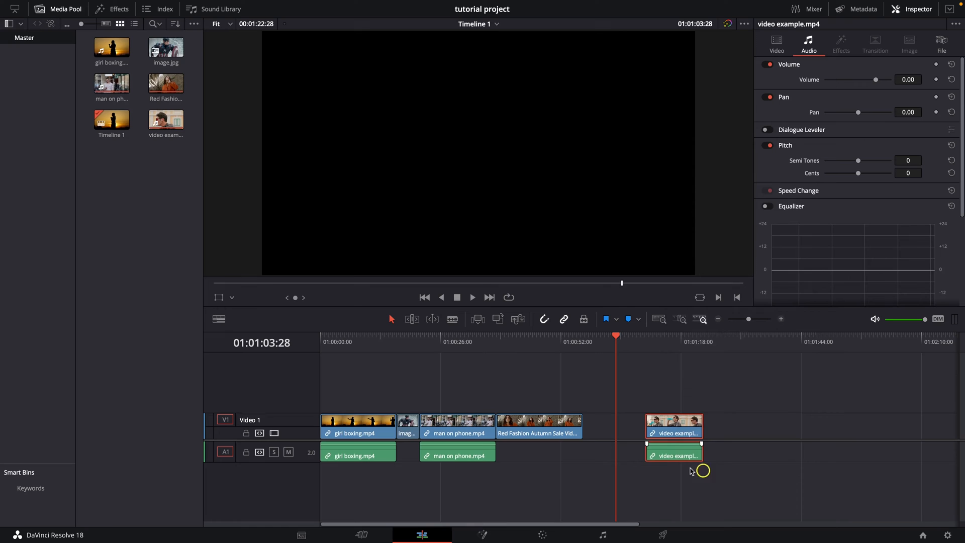
left_click_drag(673, 424, 612, 424)
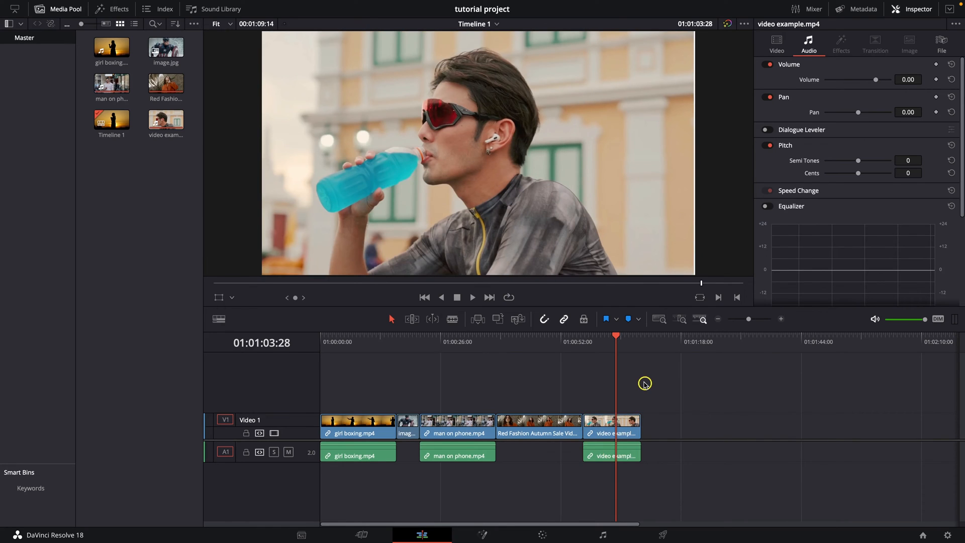
mouse_move(633, 383)
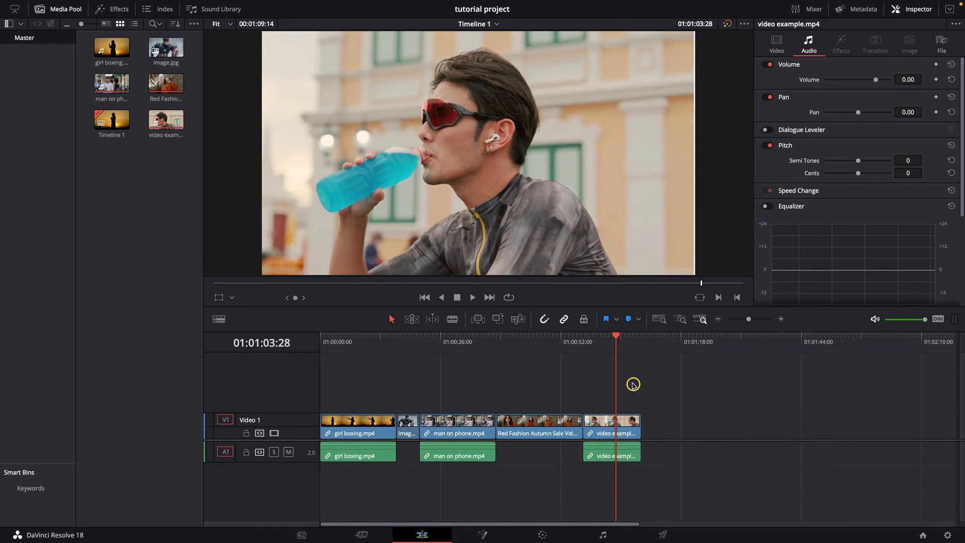